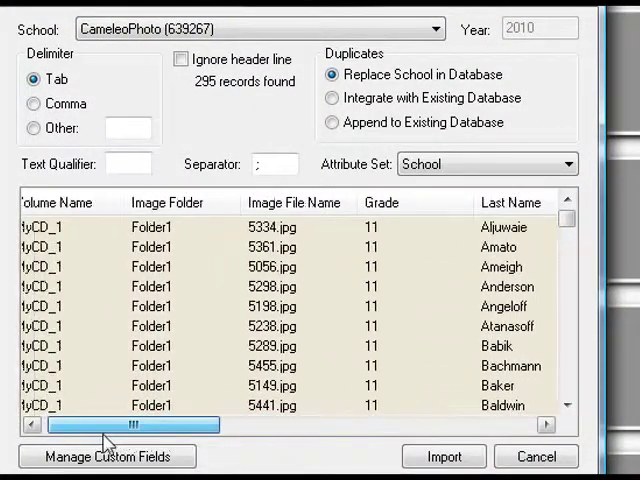
- Review the import preview's Title and Salutation columns before importing the PSPA CD records
left_click_drag(130, 424, 288, 424)
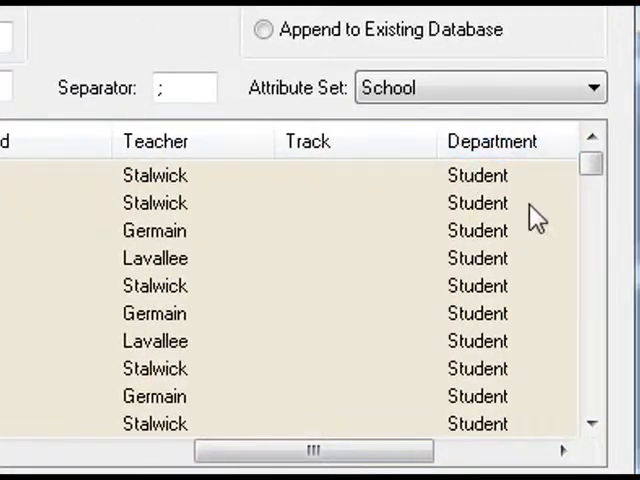
scroll("down", 3)
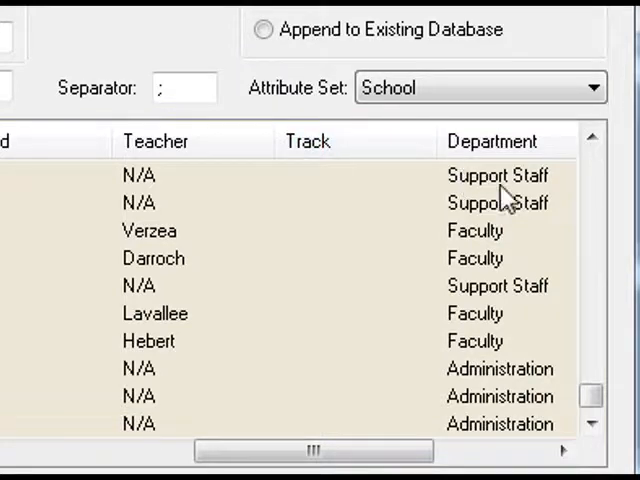
mouse_move(480, 404)
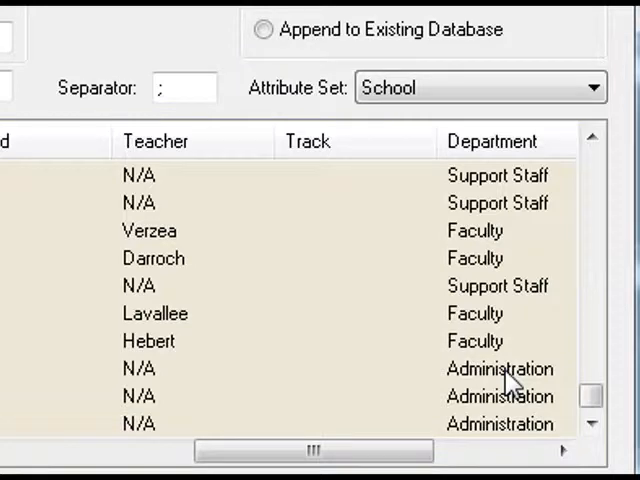
mouse_move(410, 414)
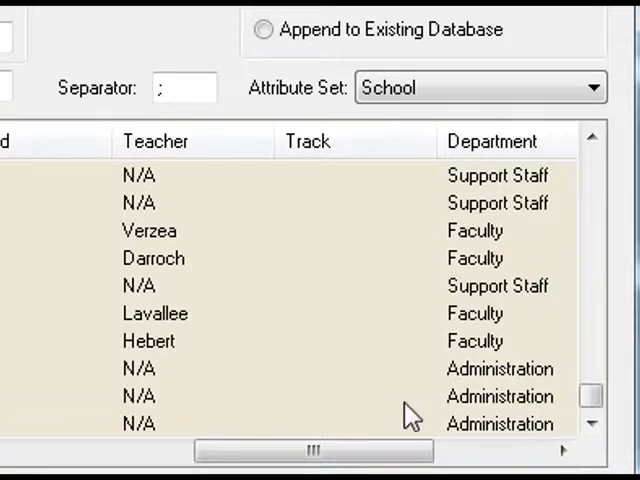
scroll("right", 3)
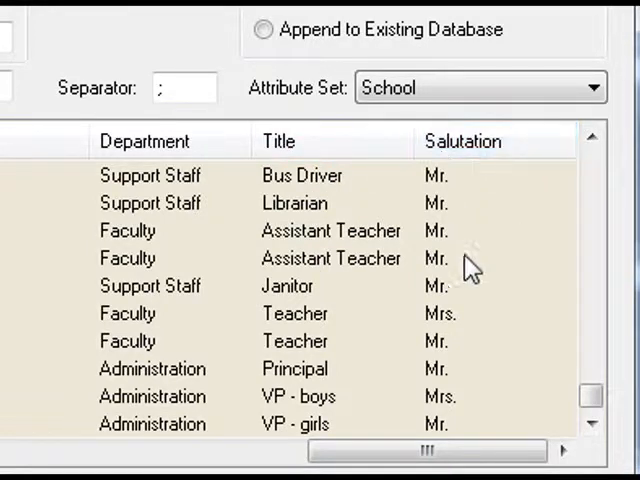
mouse_move(444, 330)
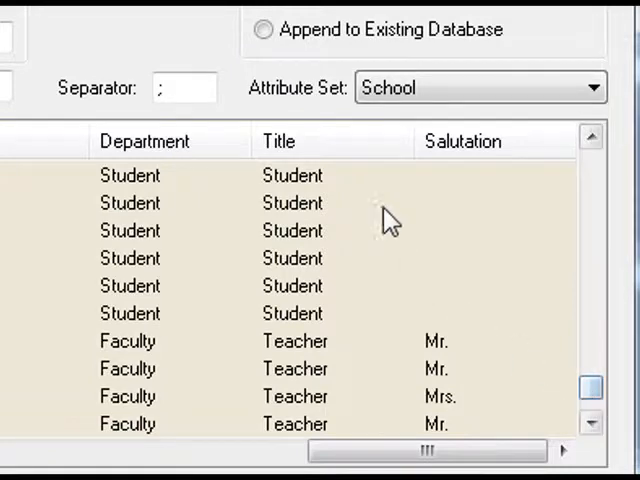
mouse_move(300, 276)
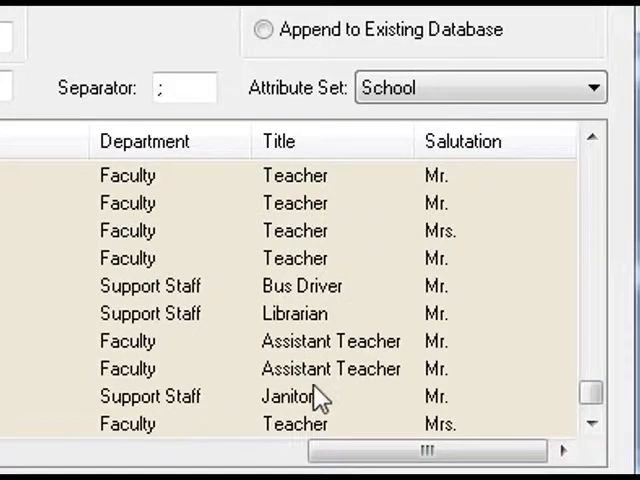
mouse_move(544, 410)
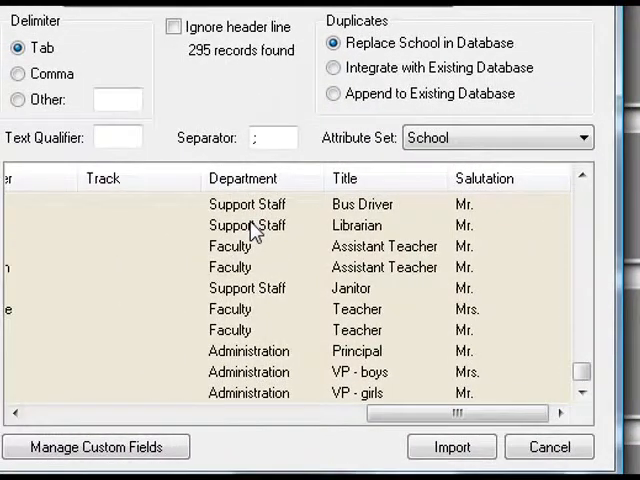
mouse_move(304, 416)
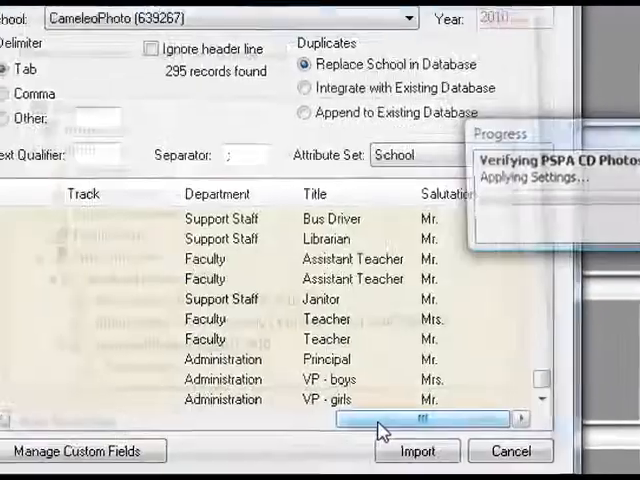
- Browse the imported school records and place an empty twenty-frame portrait panel on the page
left_click(418, 452)
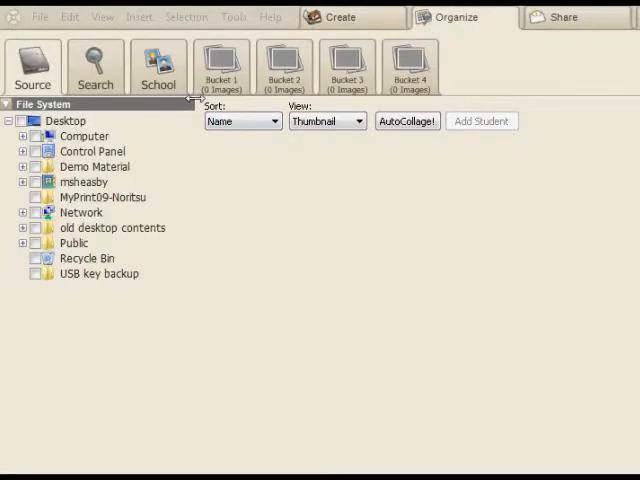
left_click(156, 64)
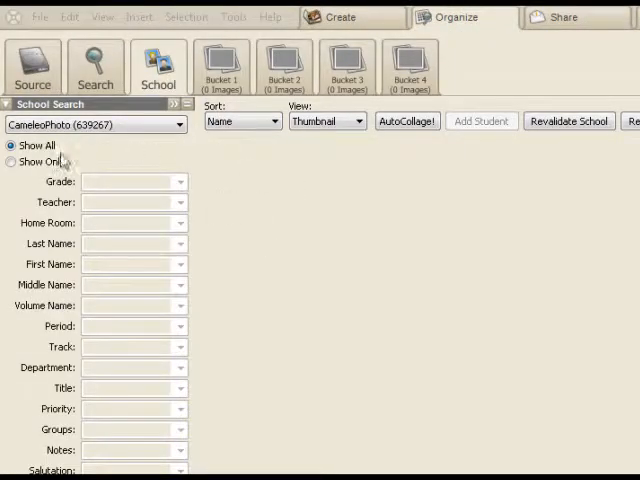
left_click(12, 144)
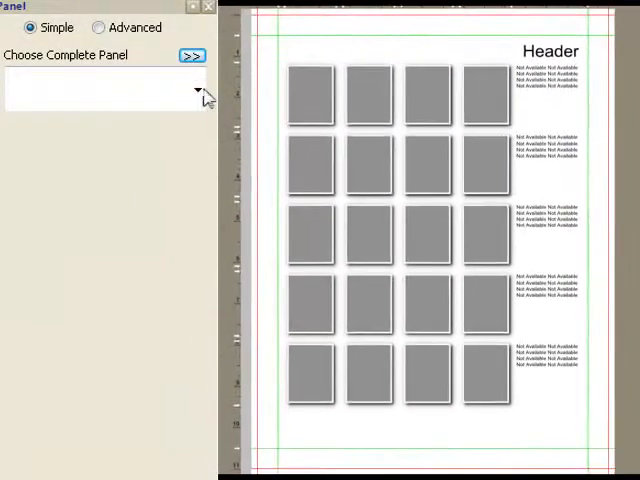
- Apply the Students by teacher preset, then switch to Students by grade for a Grade 11 panel
left_click(196, 90)
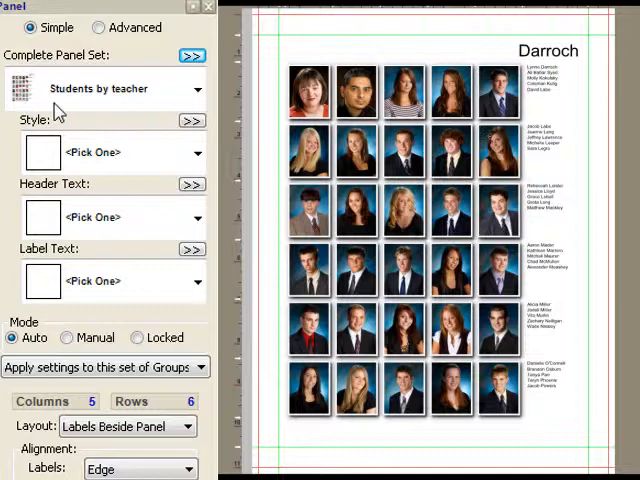
left_click(196, 88)
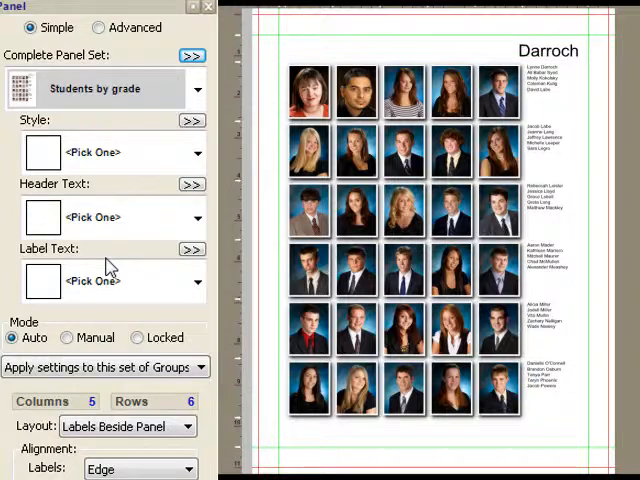
left_click(192, 56)
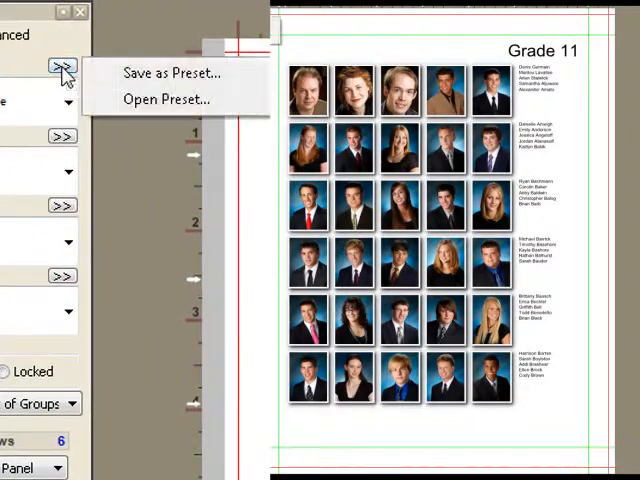
mouse_move(170, 72)
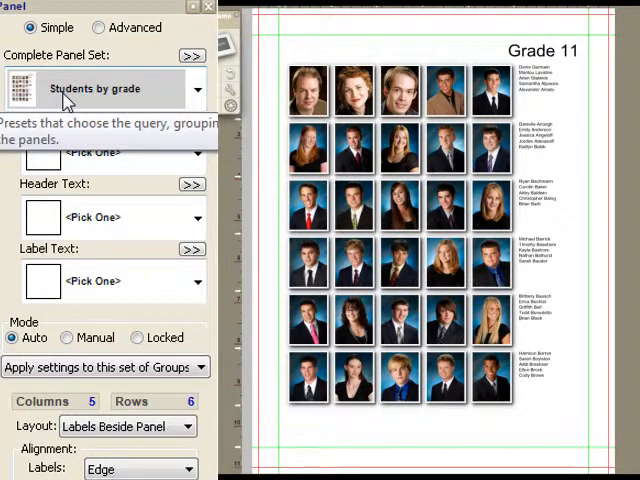
- Apply the Staff by department preset: Administration, Faculty and Support Staff with names and titles
left_click(196, 88)
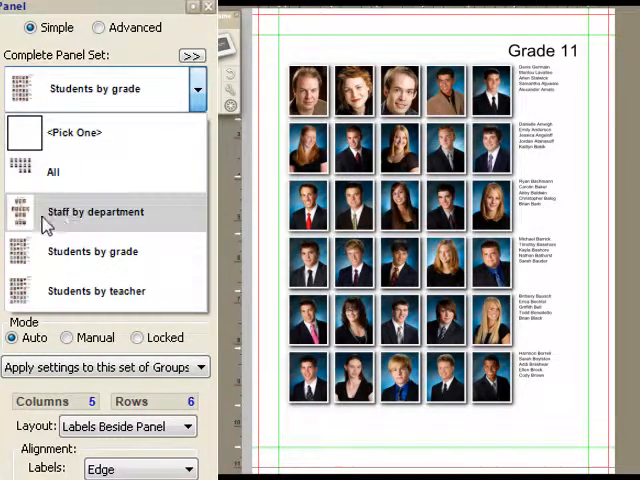
left_click(96, 212)
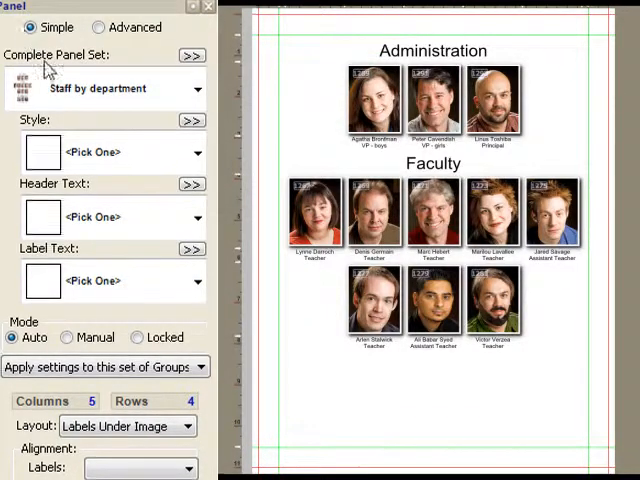
scroll("down", 3)
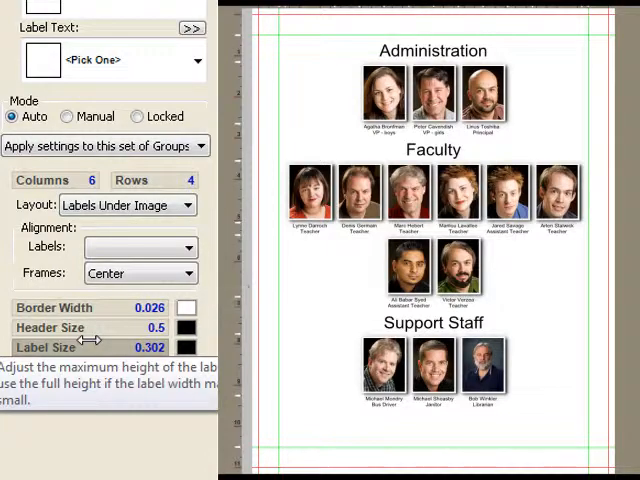
- Apply Students by teacher, then set the Darroch panel to two columns and adjust header size
left_click(196, 88)
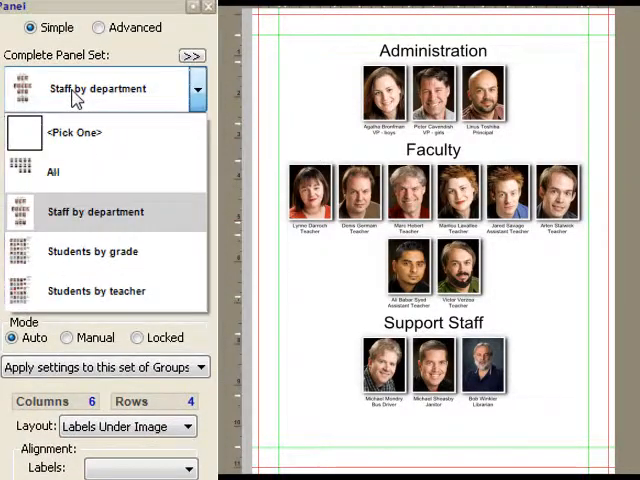
left_click(96, 292)
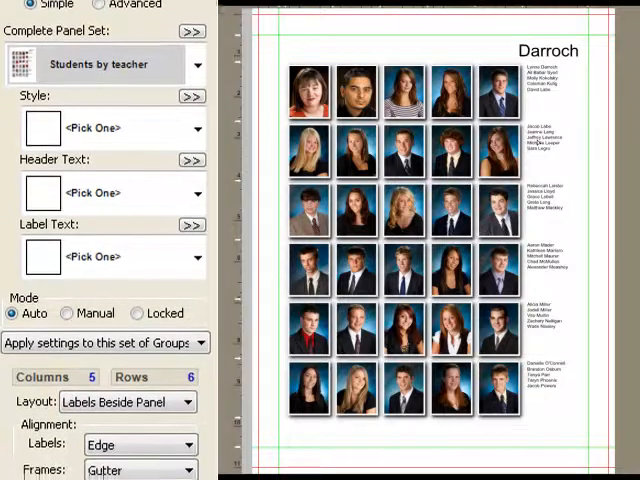
scroll("down", 3)
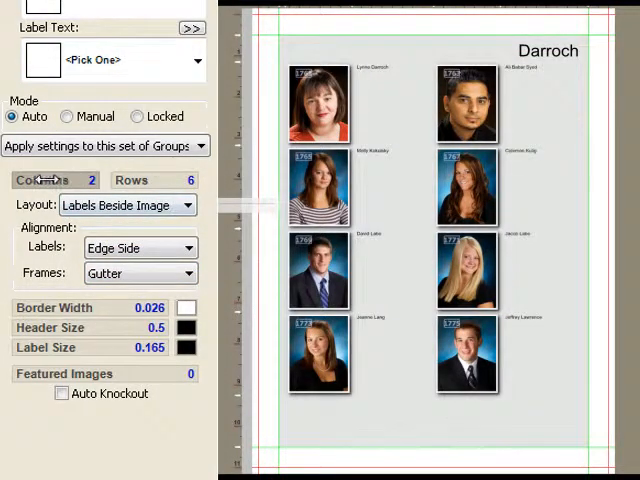
left_click(92, 180)
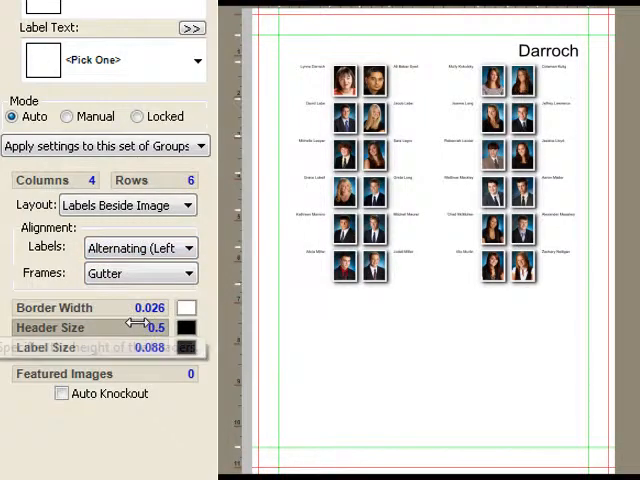
left_click(196, 246)
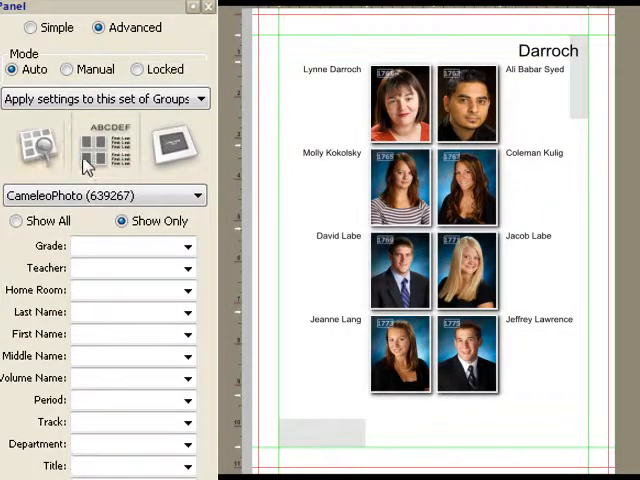
left_click(104, 144)
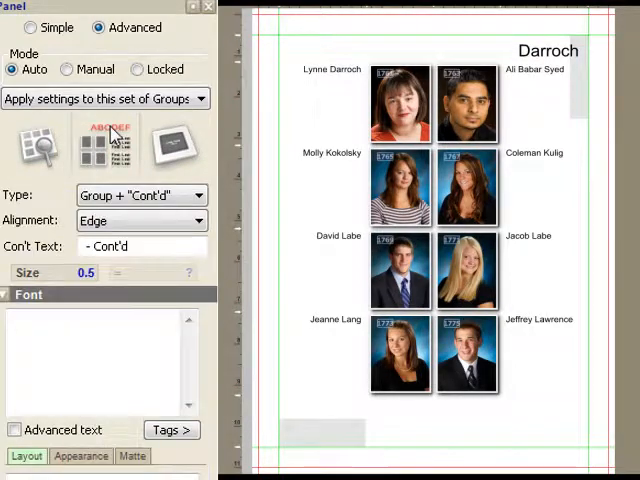
left_click(176, 148)
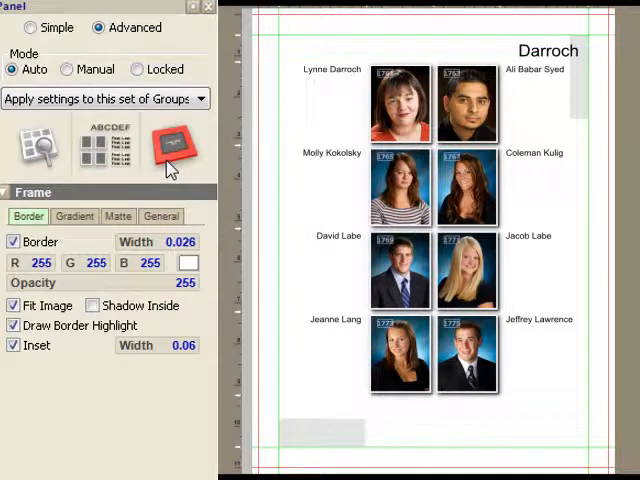
left_click(30, 28)
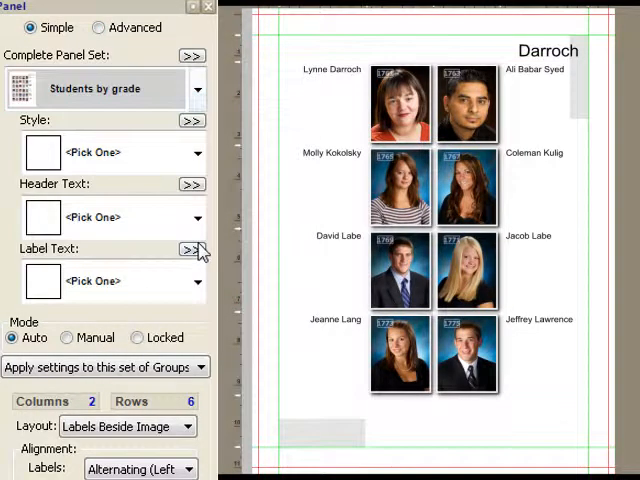
mouse_move(192, 250)
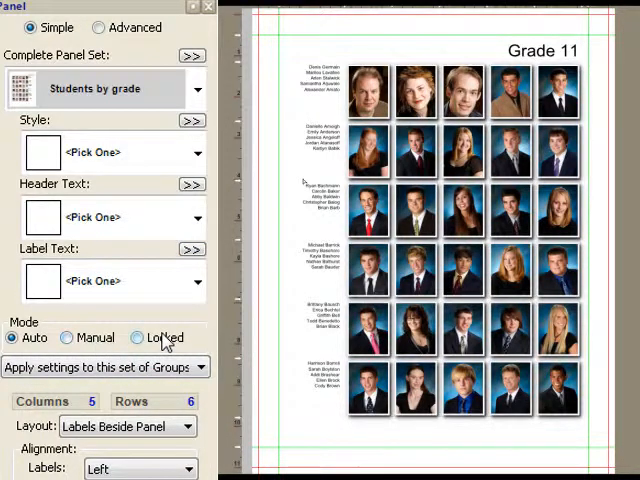
- Lock the Grade 11 panel, then set it to Manual layout
left_click(136, 336)
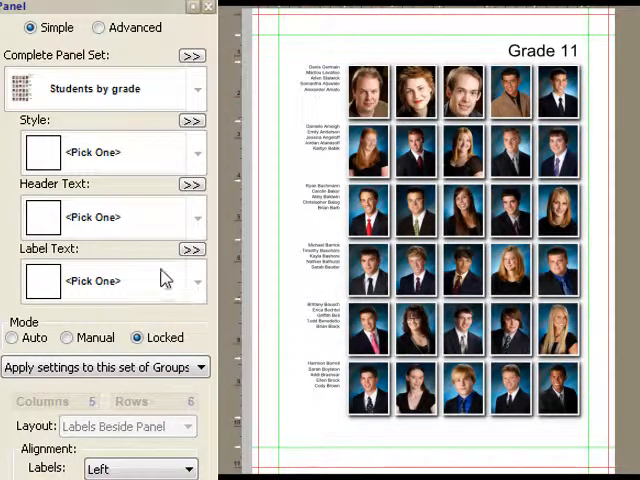
left_click(66, 336)
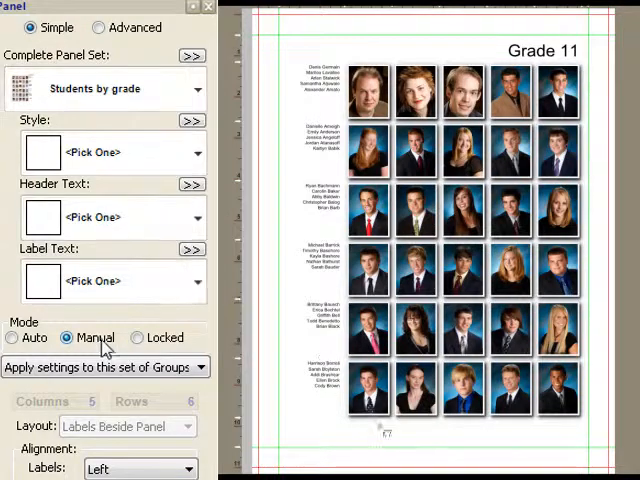